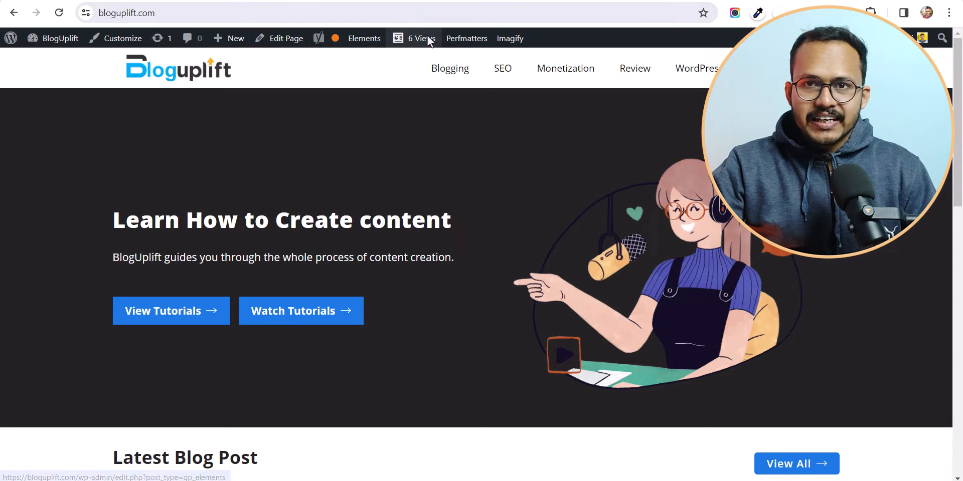
Review the mobile report's Opportunities, where dashicons.min.css is flagged as unused, render-blocking CSS
{"action": "left_click", "coordinate": [509, 38]}
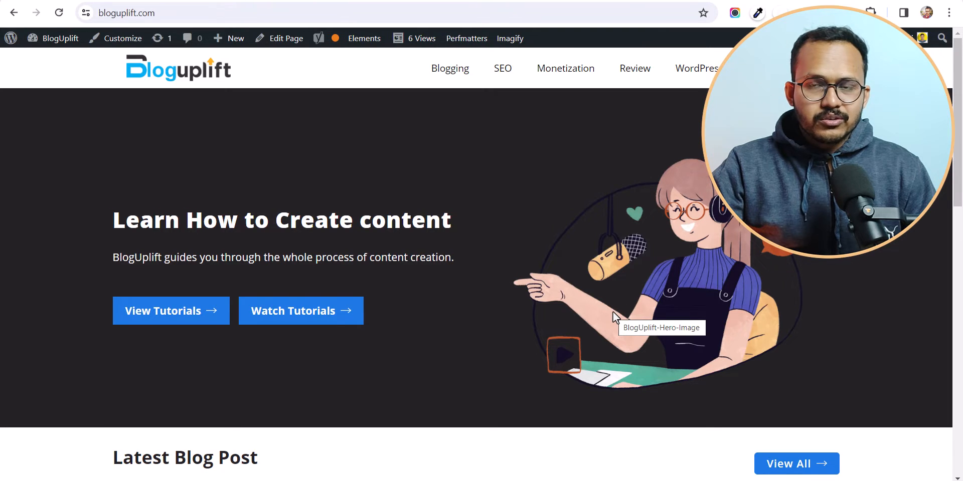
{"action": "mouse_move", "coordinate": [525, 141]}
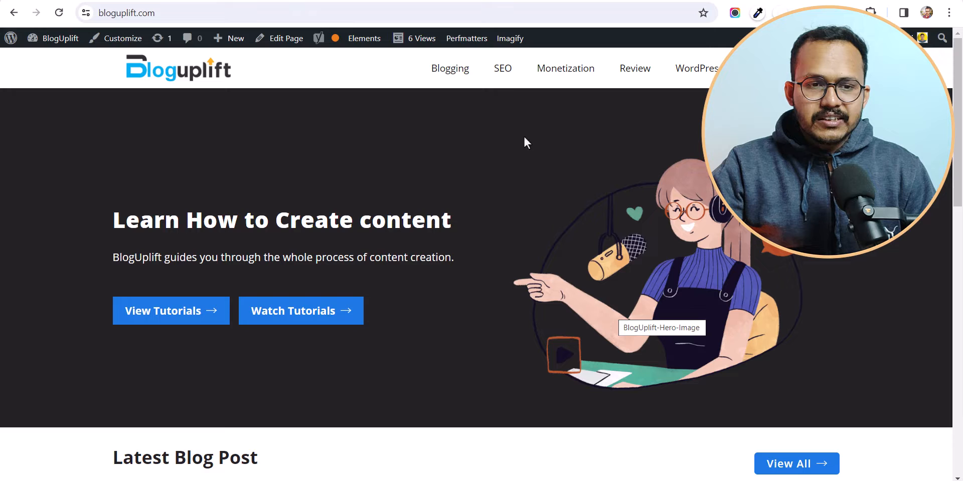
{"action": "mouse_move", "coordinate": [544, 240]}
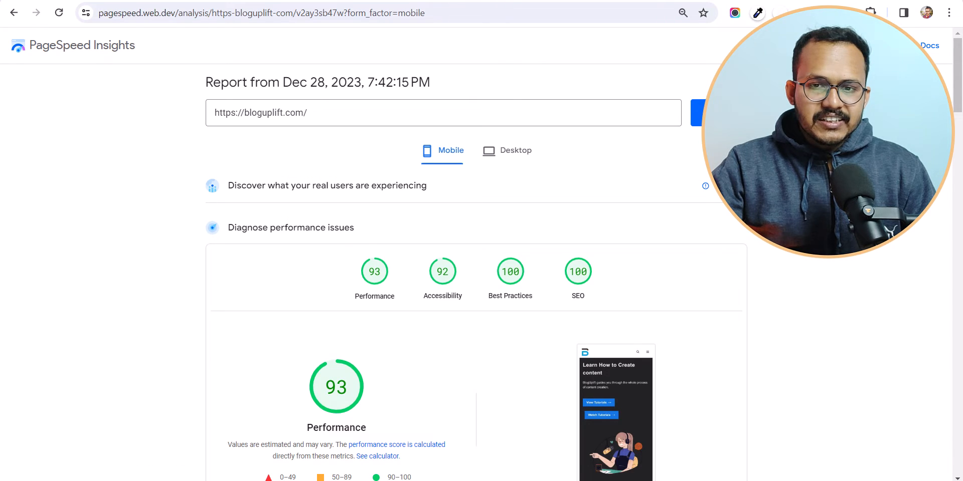
{"action": "scroll", "scroll_direction": "down", "scroll_amount": 3}
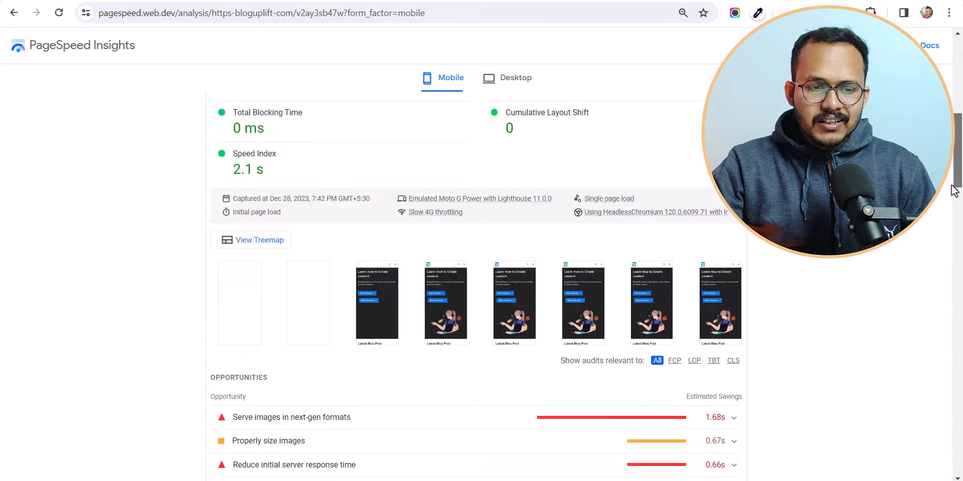
{"action": "scroll", "scroll_direction": "down", "scroll_amount": 3}
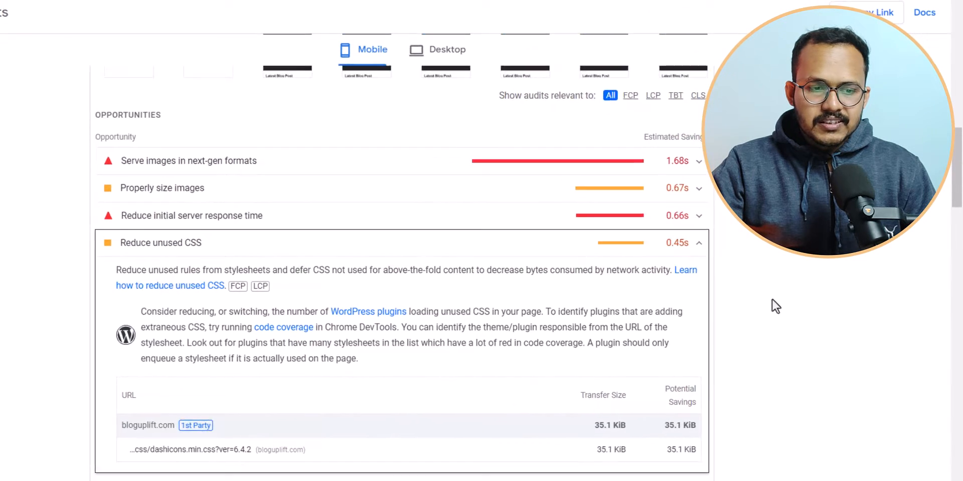
{"action": "scroll", "scroll_direction": "down", "scroll_amount": 3}
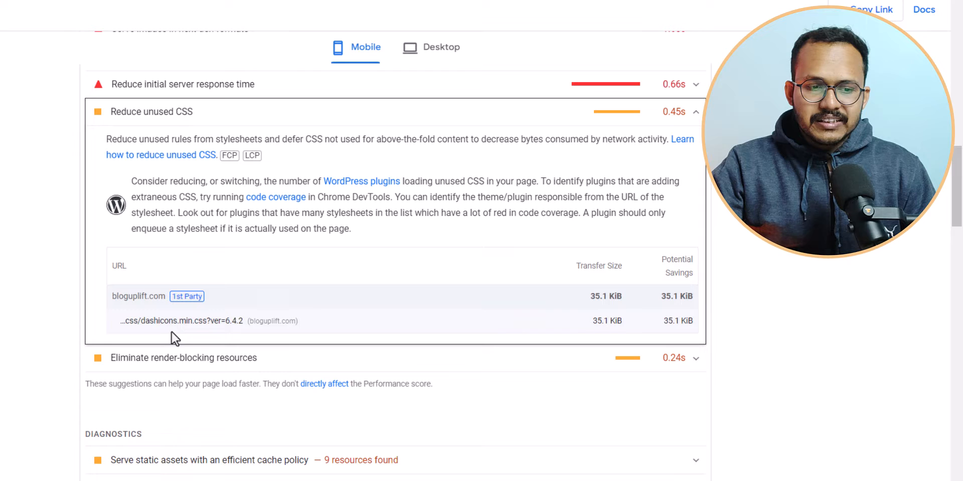
{"action": "mouse_move", "coordinate": [350, 371]}
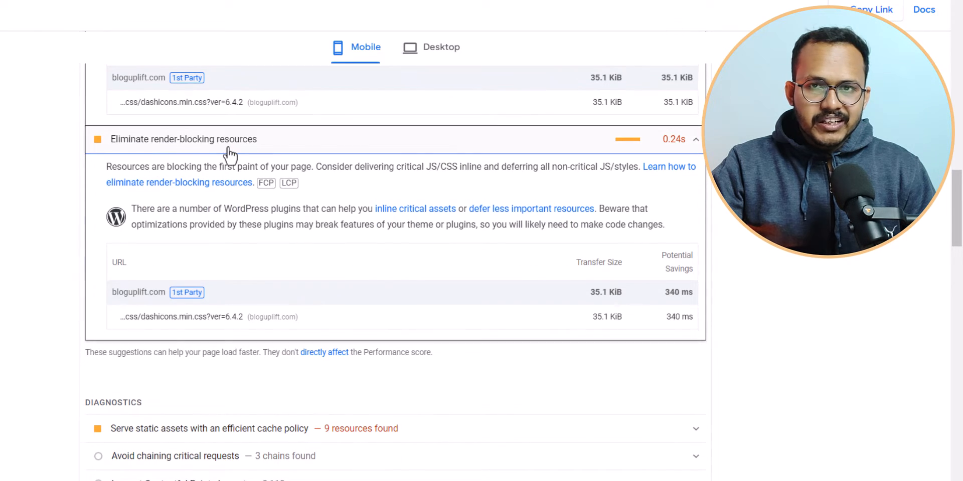
{"action": "mouse_move", "coordinate": [152, 284]}
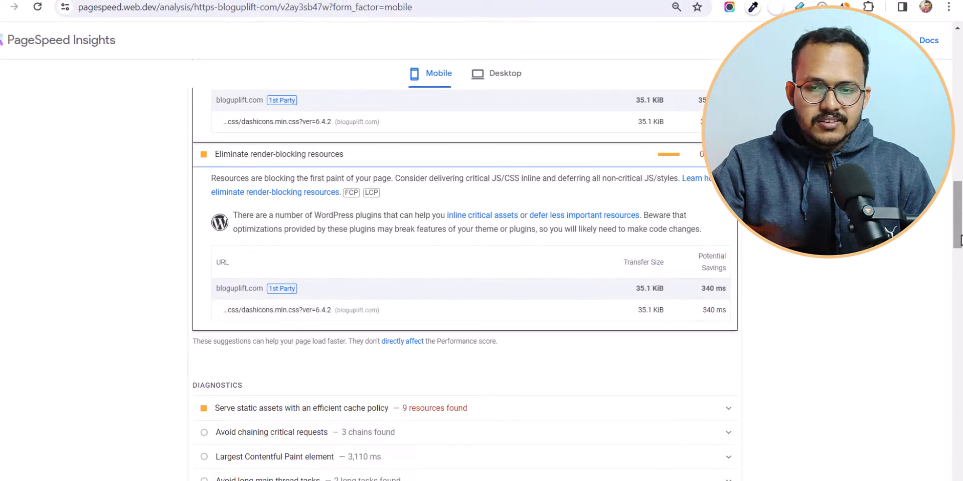
{"action": "scroll", "scroll_direction": "up", "scroll_amount": 3}
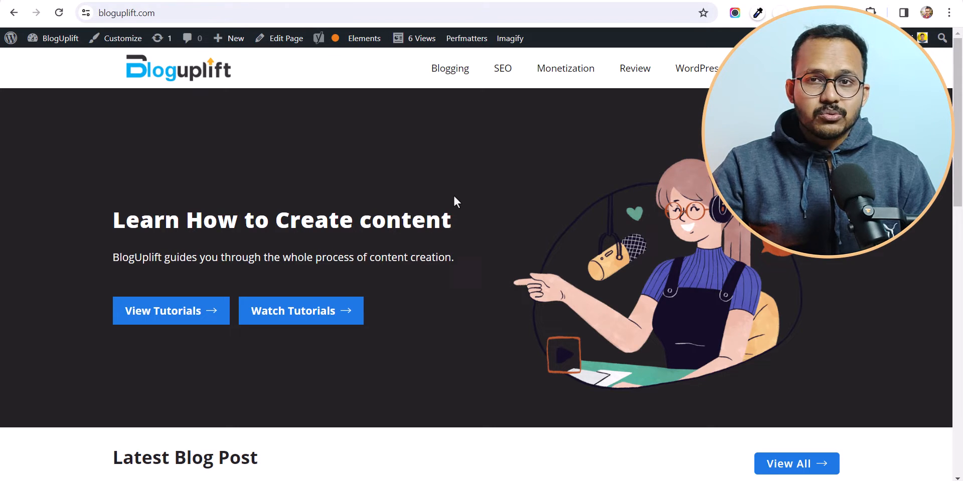
{"action": "mouse_move", "coordinate": [298, 140]}
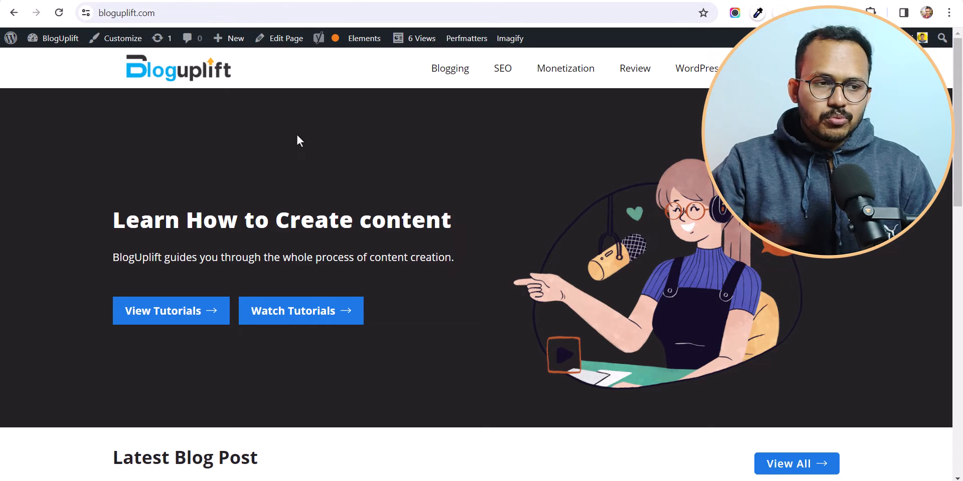
Turn on Disable Dashicons in Perfmatters' general settings and save the changes
{"action": "left_click", "coordinate": [59, 38]}
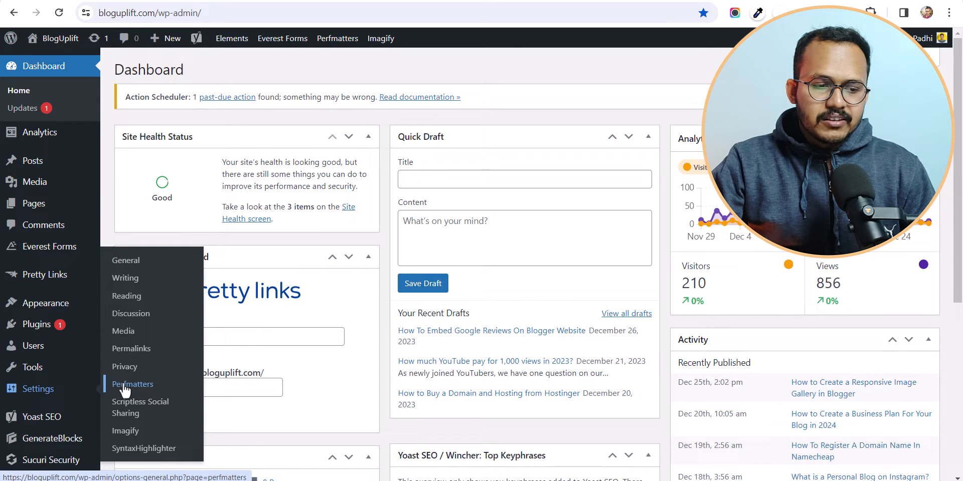
{"action": "left_click", "coordinate": [132, 384]}
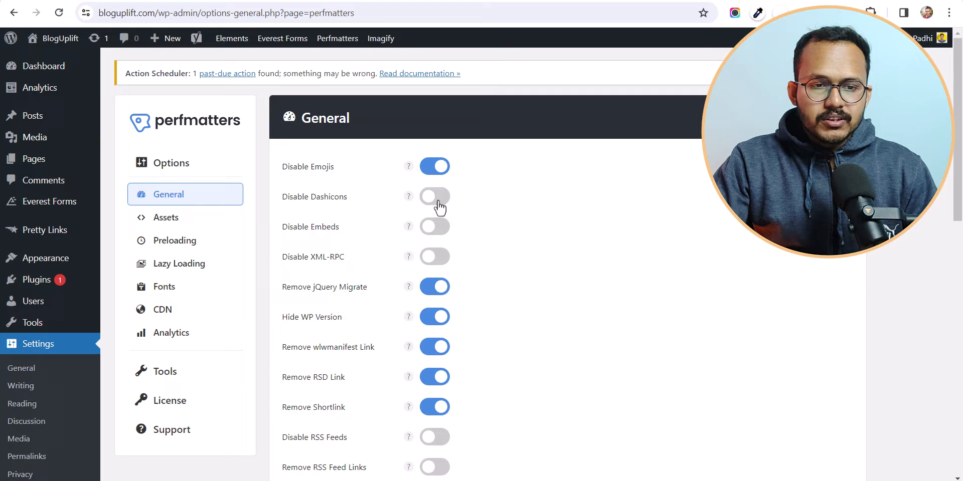
{"action": "scroll", "scroll_direction": "down", "scroll_amount": 3}
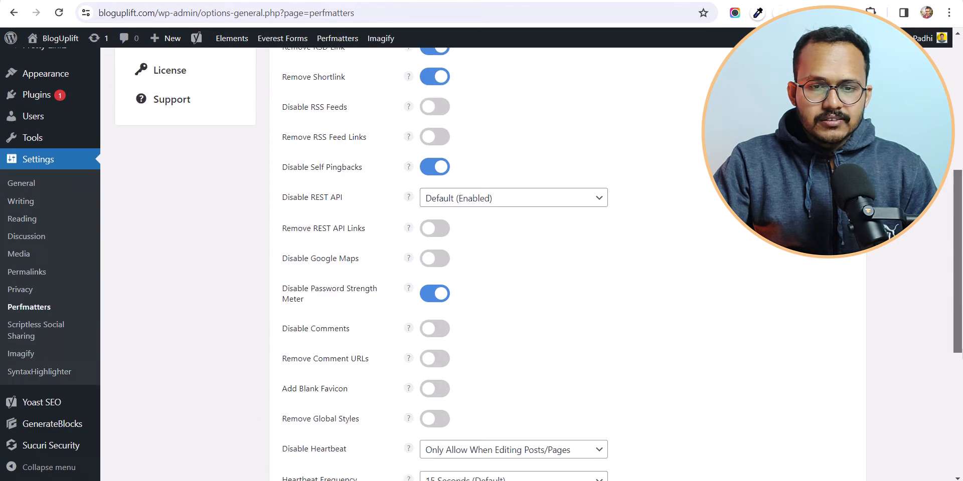
{"action": "scroll", "scroll_direction": "down", "scroll_amount": 3}
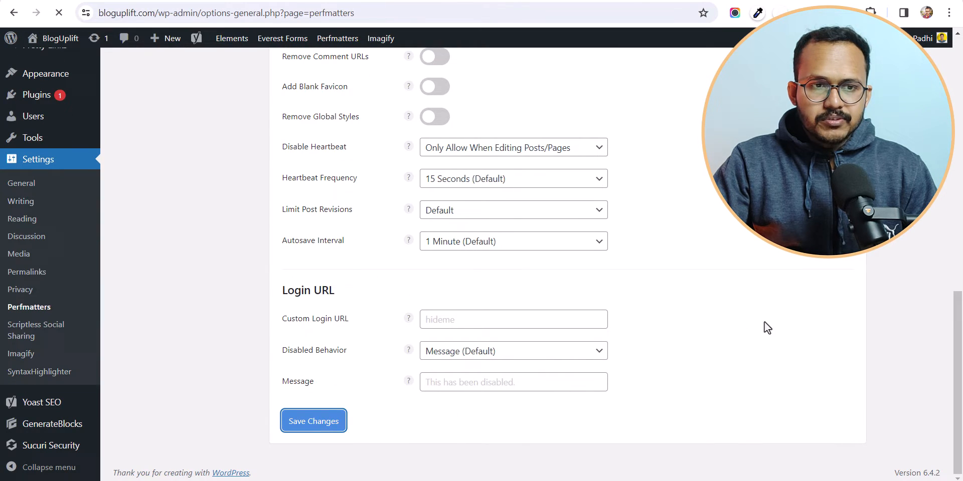
{"action": "left_click", "coordinate": [313, 422]}
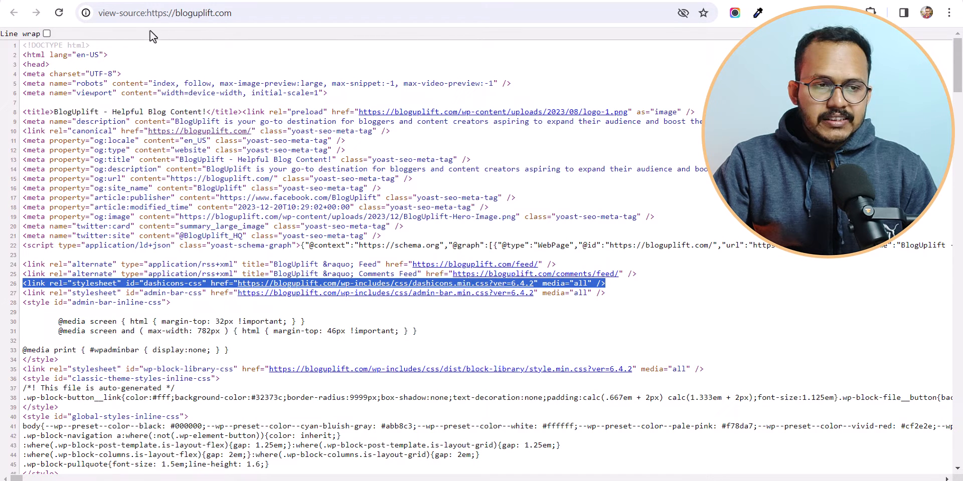
View bloguplift.com's source in an incognito window and search for 'dash'
{"action": "left_click", "coordinate": [191, 13]}
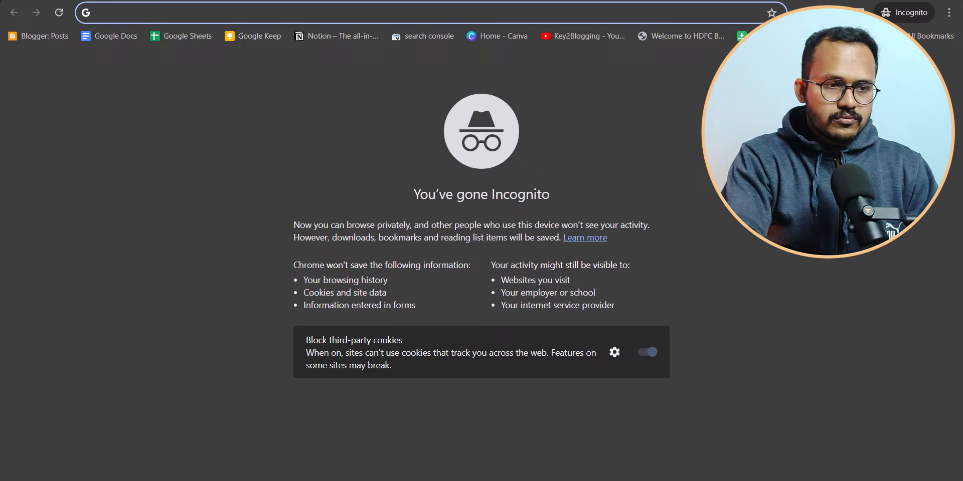
{"action": "type", "text": "bloguplift.com"}
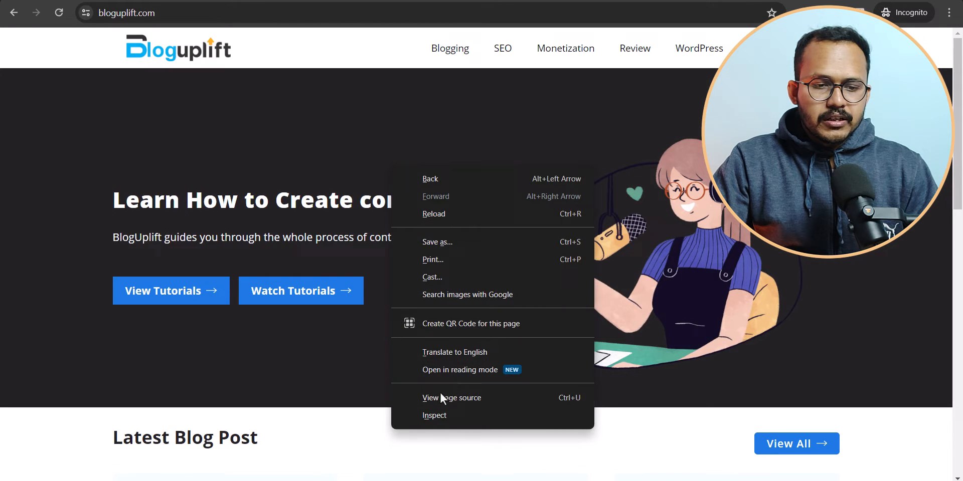
{"action": "left_click", "coordinate": [451, 397]}
{"action": "type", "text": "d"}
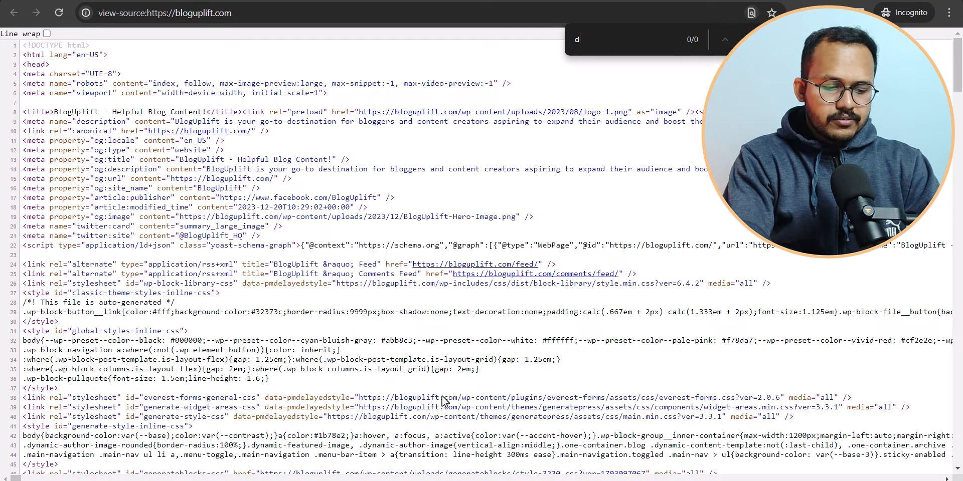
{"action": "type", "text": "ash"}
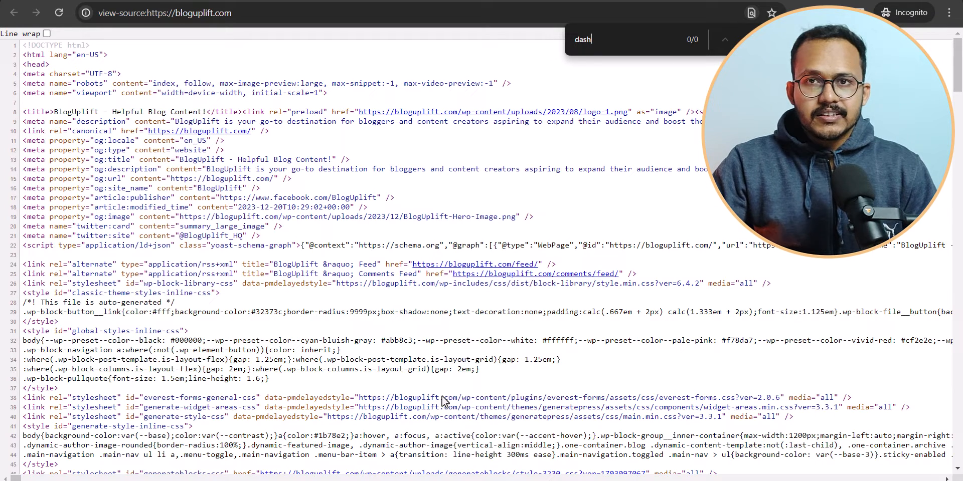
{"action": "mouse_move", "coordinate": [588, 7]}
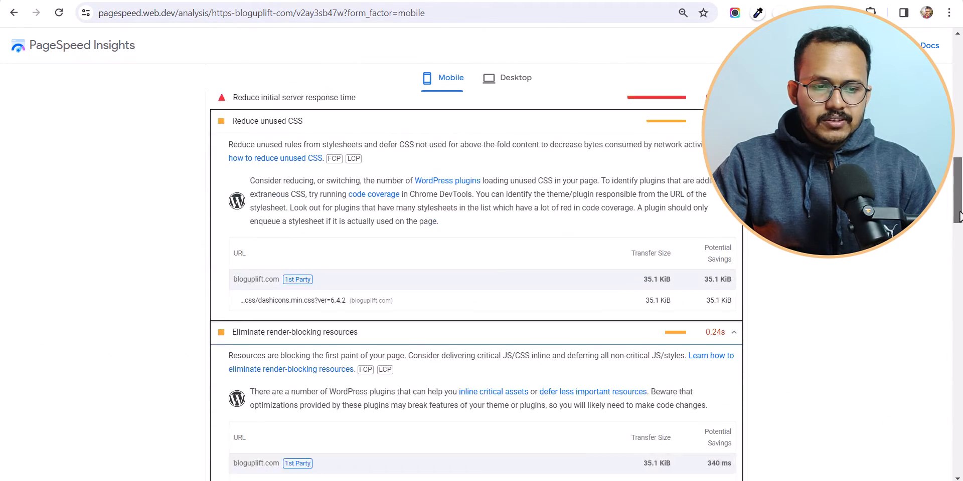
Re-analyze bloguplift.com on mobile and review the new 95-score Opportunities list
{"action": "scroll", "scroll_direction": "up", "scroll_amount": 3}
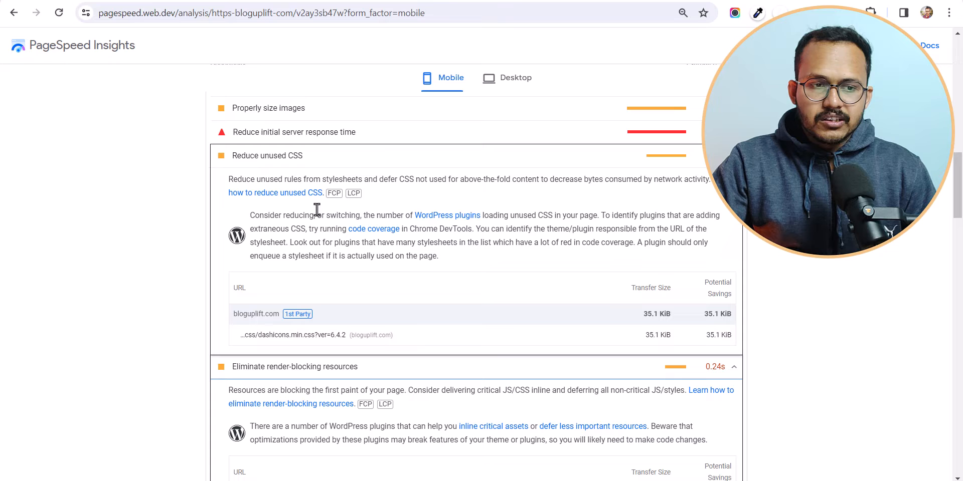
{"action": "mouse_move", "coordinate": [317, 378]}
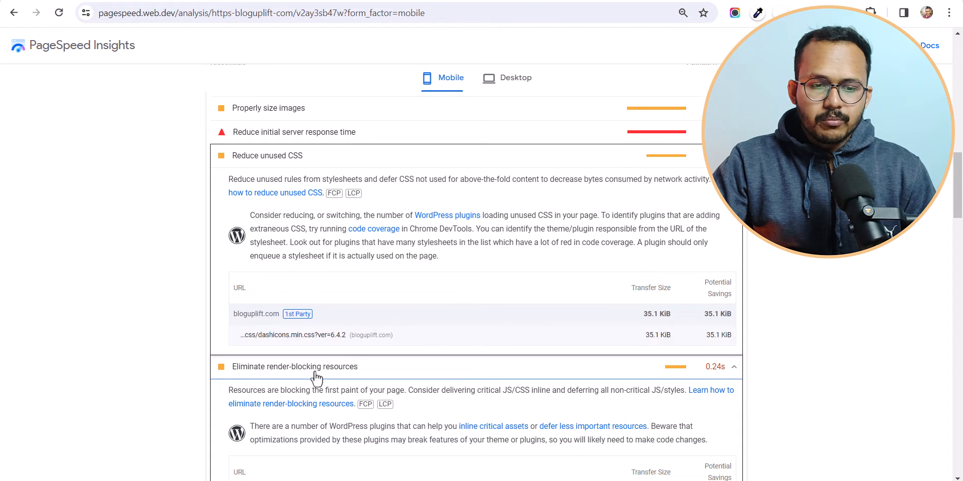
{"action": "scroll", "scroll_direction": "up", "scroll_amount": 3}
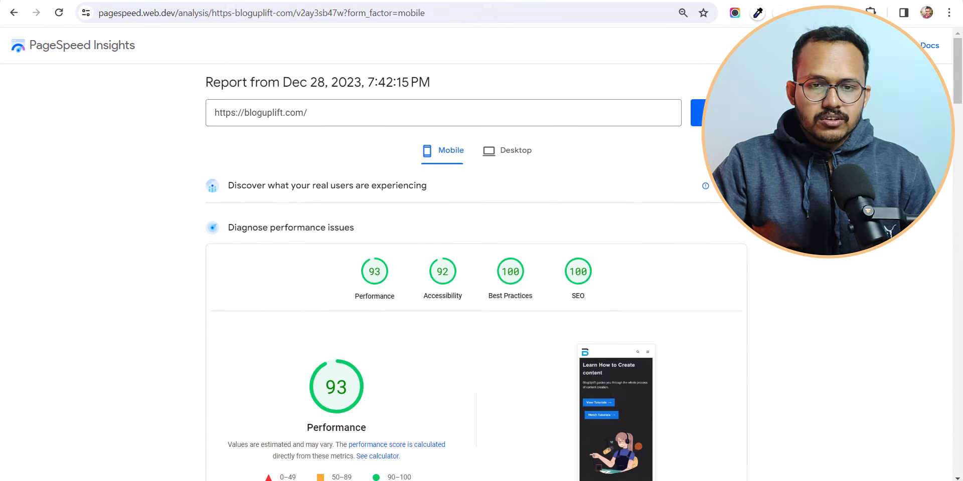
{"action": "left_click", "coordinate": [697, 112]}
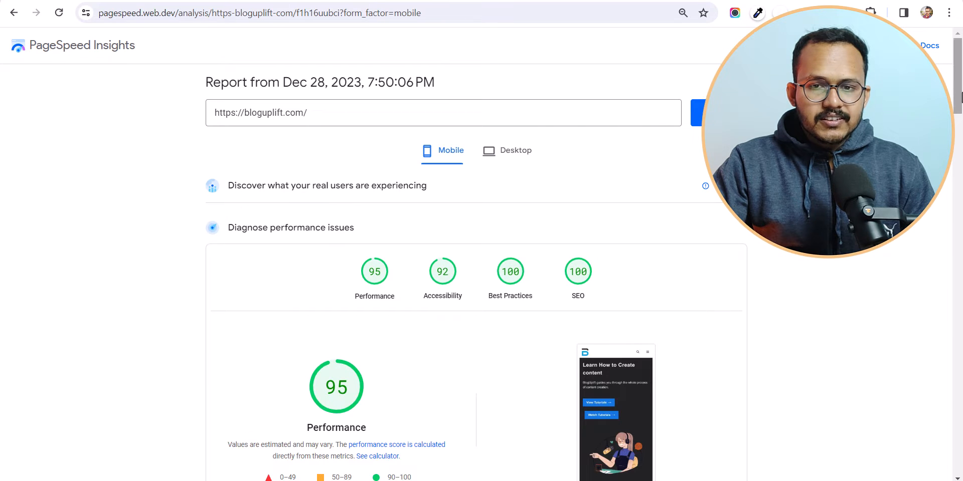
{"action": "scroll", "scroll_direction": "down", "scroll_amount": 3}
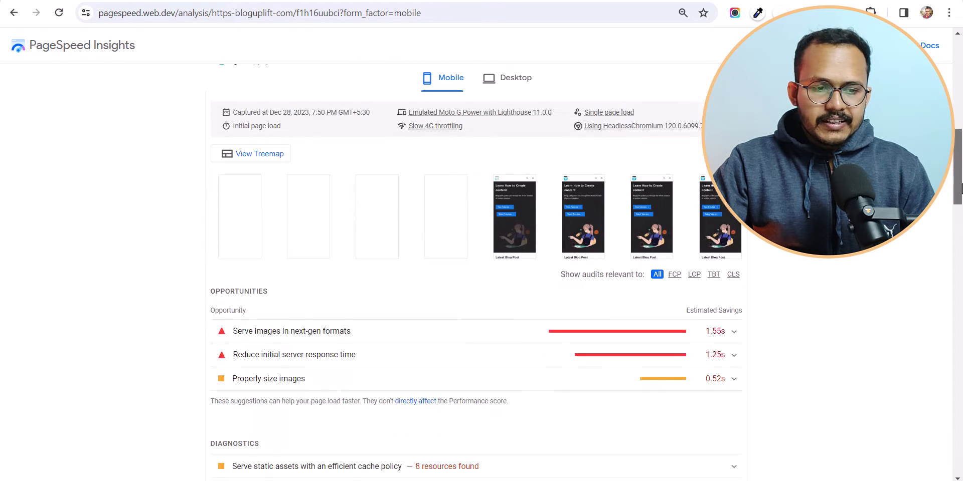
{"action": "scroll", "scroll_direction": "down", "scroll_amount": 3}
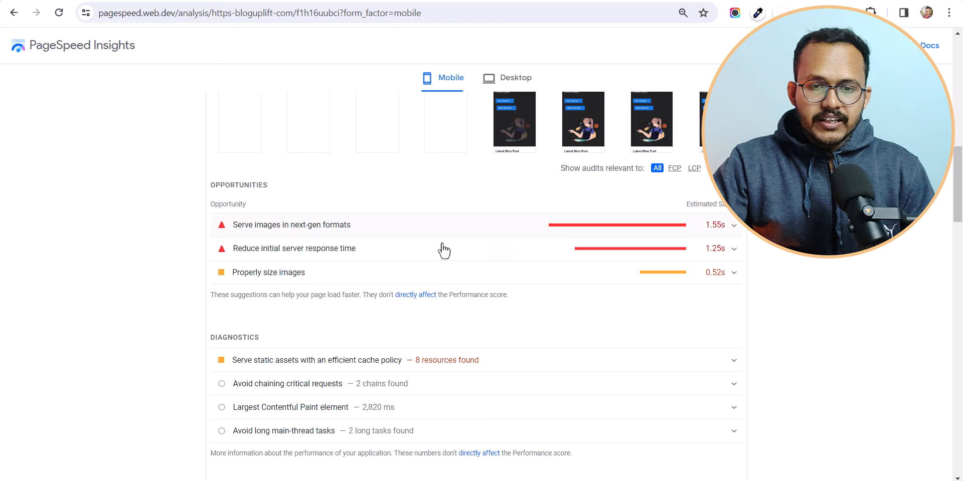
{"action": "scroll", "scroll_direction": "up", "scroll_amount": 3}
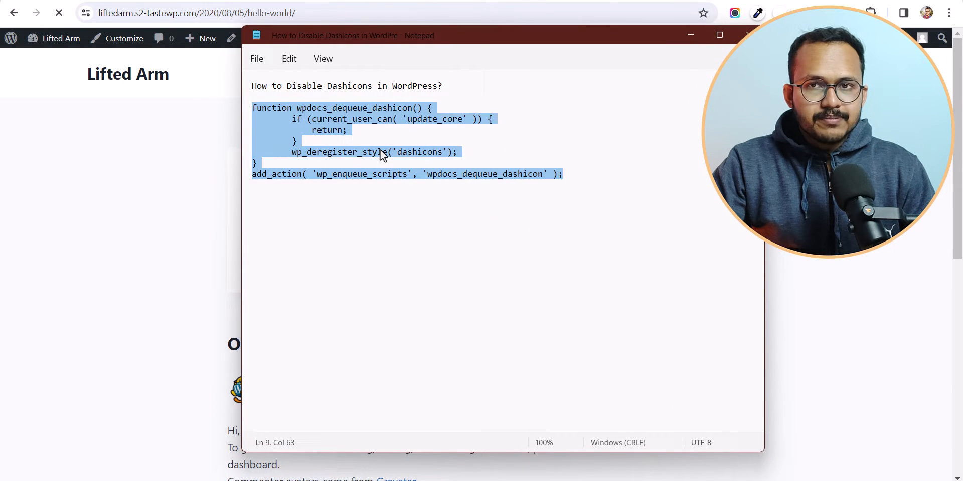
Copy the selected Dashicons dequeue code from Notepad
{"action": "right_click", "coordinate": [380, 153]}
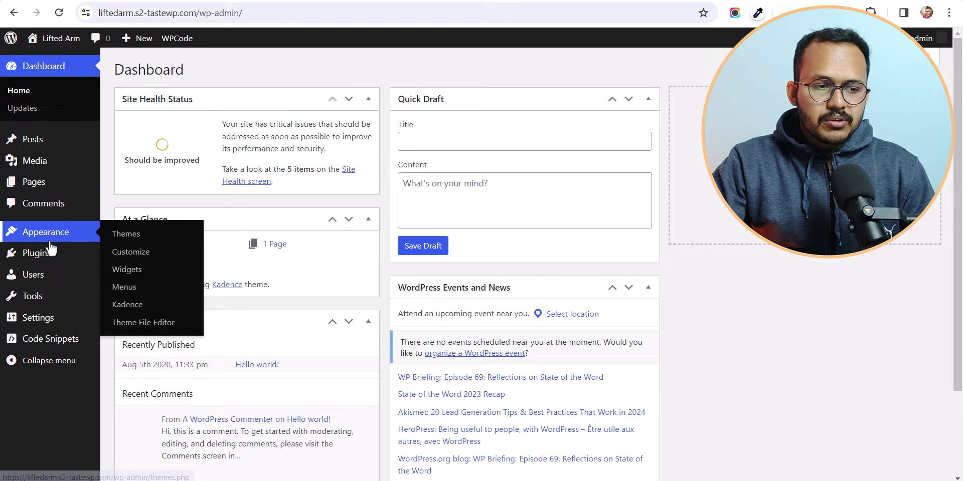
Paste the dequeue function at the bottom of Kadence's functions.php in the Theme File Editor
{"action": "left_click", "coordinate": [143, 322]}
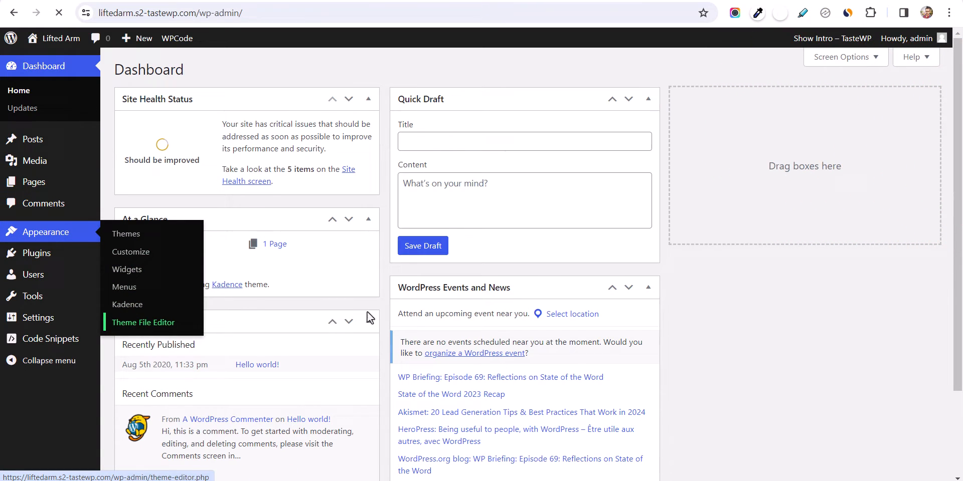
{"action": "left_click", "coordinate": [143, 322]}
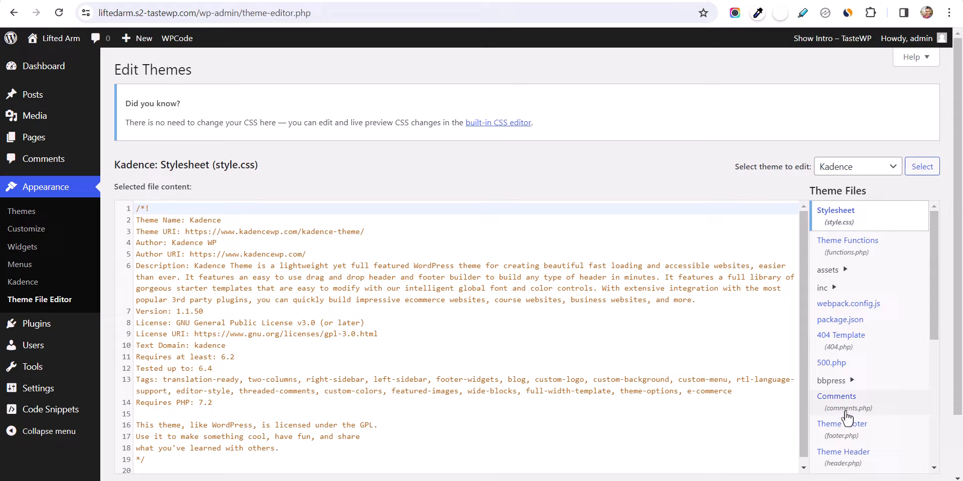
{"action": "left_click", "coordinate": [848, 240]}
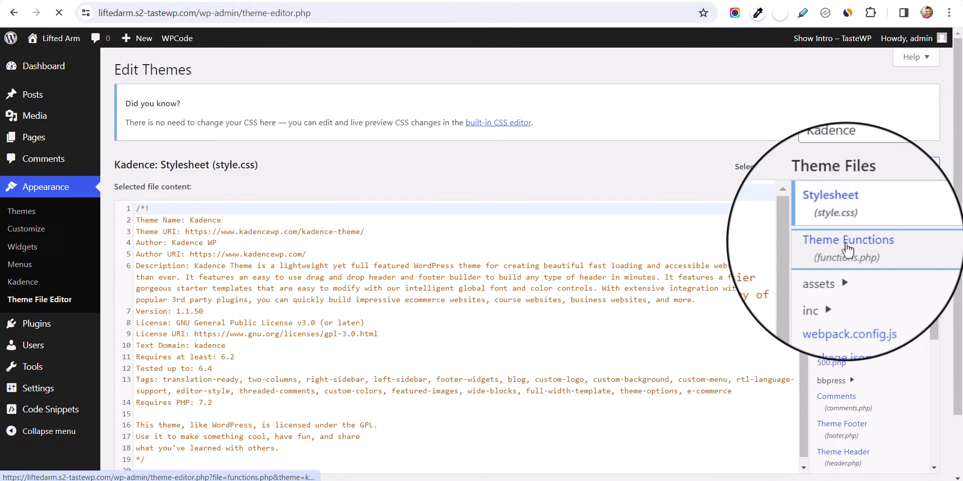
{"action": "left_click", "coordinate": [848, 248]}
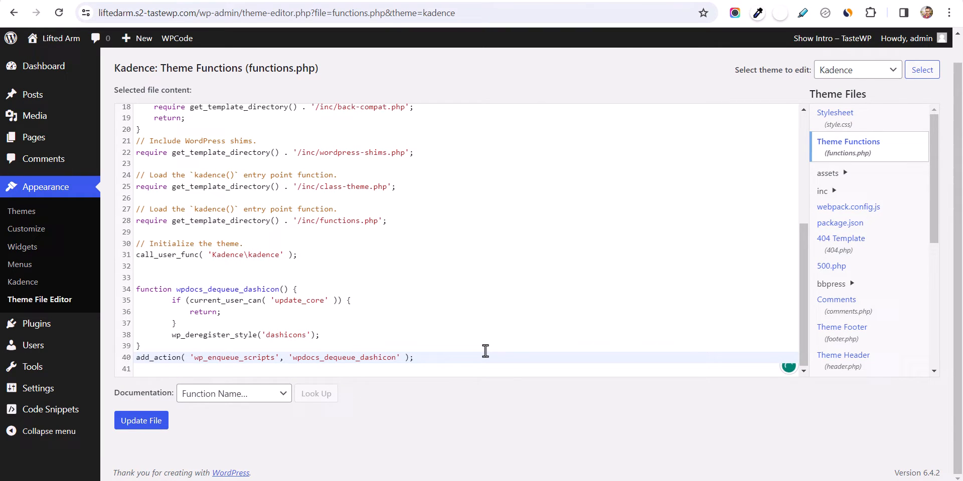
{"action": "mouse_move", "coordinate": [520, 338]}
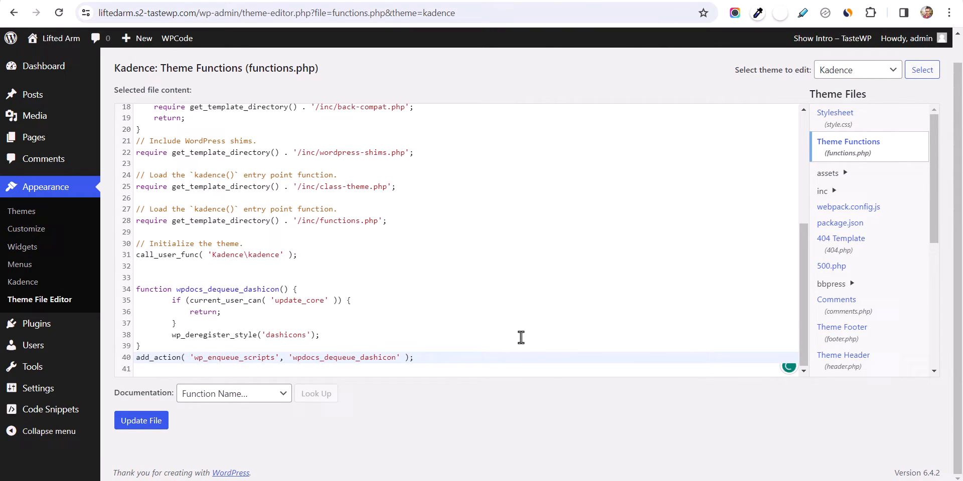
{"action": "mouse_move", "coordinate": [553, 246]}
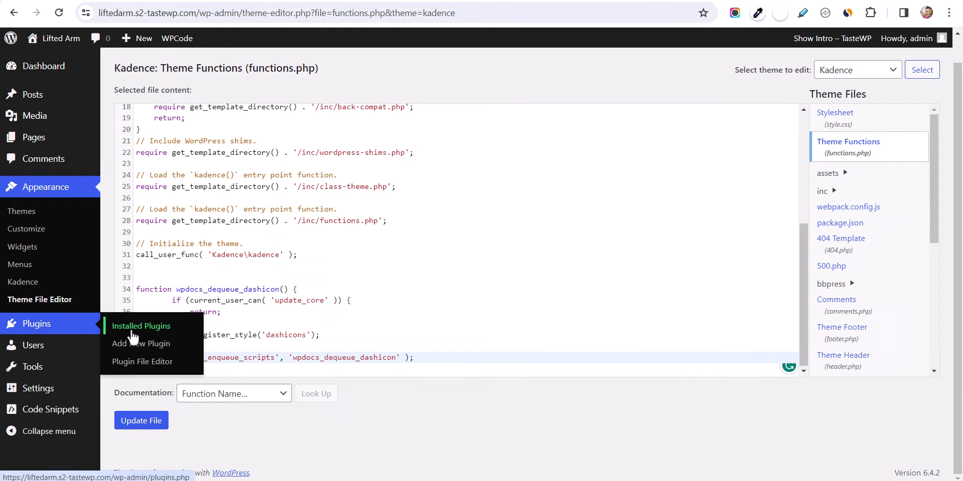
Search plugins for 'code' to confirm WPCode is active, then go to Code Snippets
{"action": "left_click", "coordinate": [140, 343]}
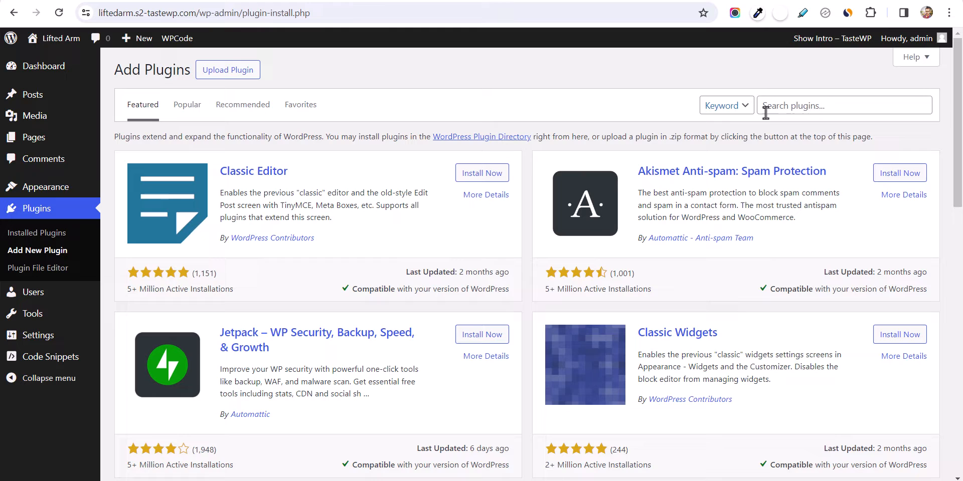
{"action": "type", "text": "code"}
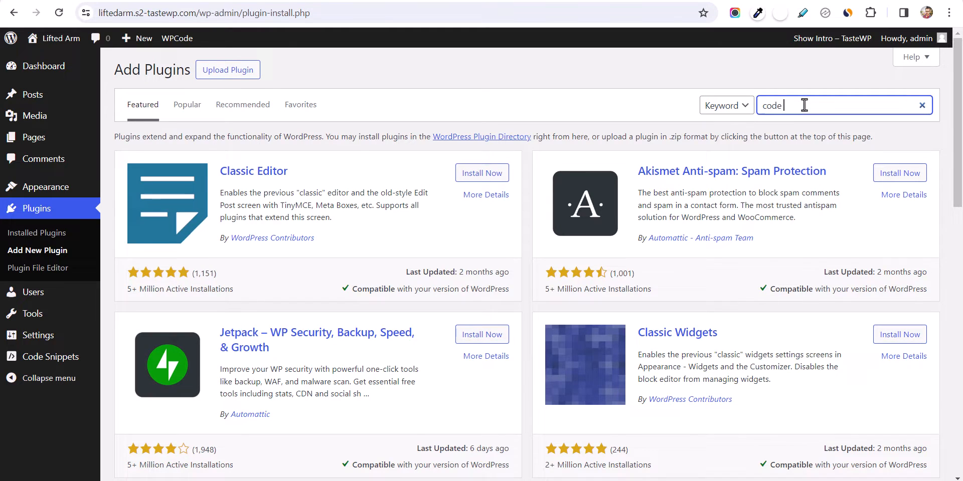
{"action": "key", "text": "Return"}
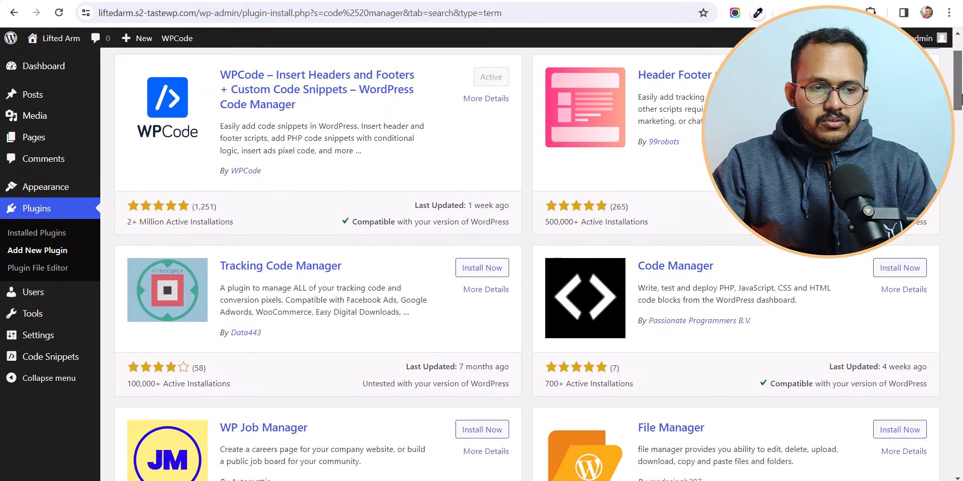
{"action": "scroll", "scroll_direction": "up", "scroll_amount": 3}
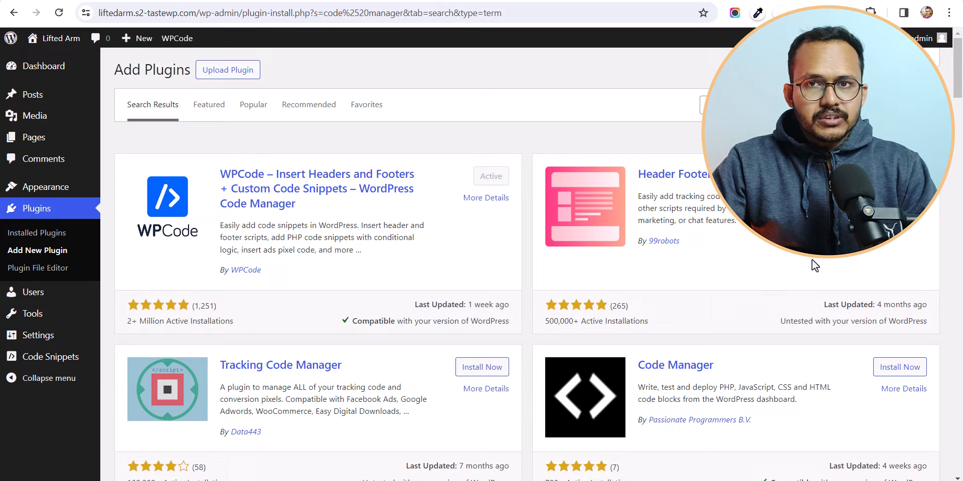
{"action": "mouse_move", "coordinate": [820, 262]}
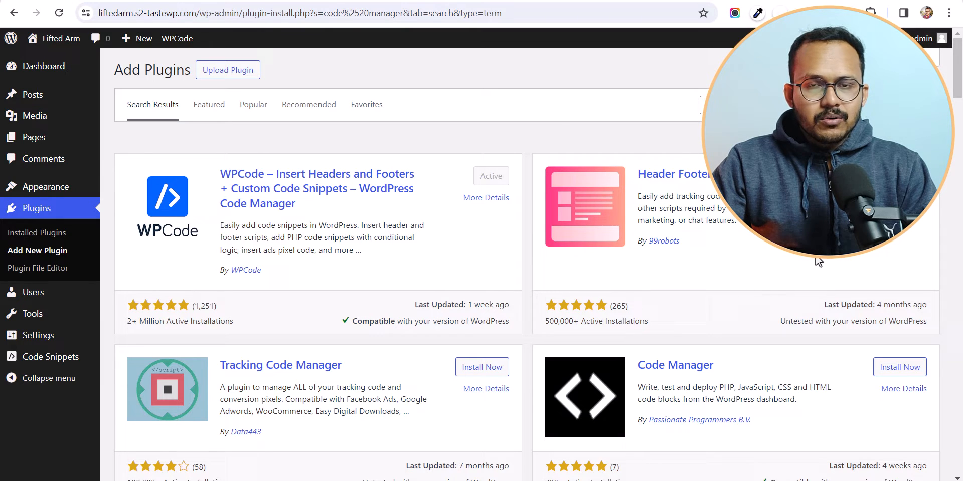
{"action": "mouse_move", "coordinate": [805, 264]}
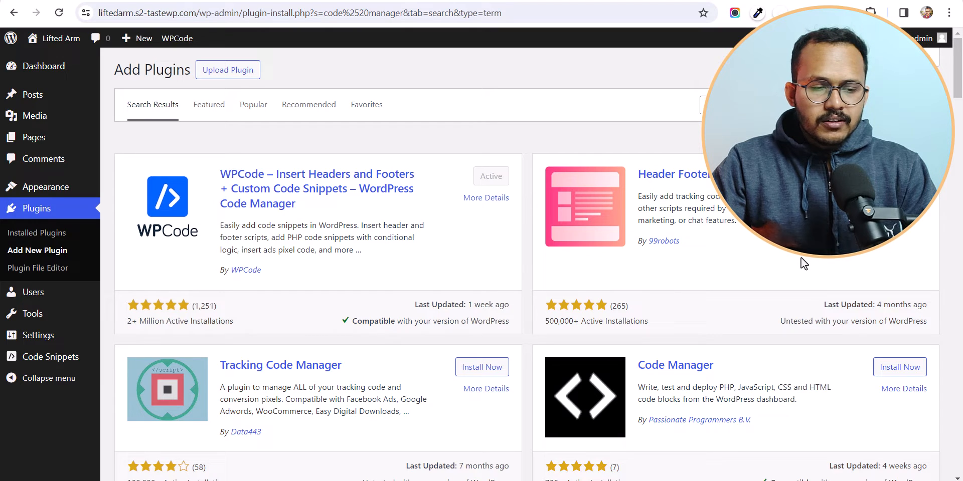
{"action": "mouse_move", "coordinate": [411, 239]}
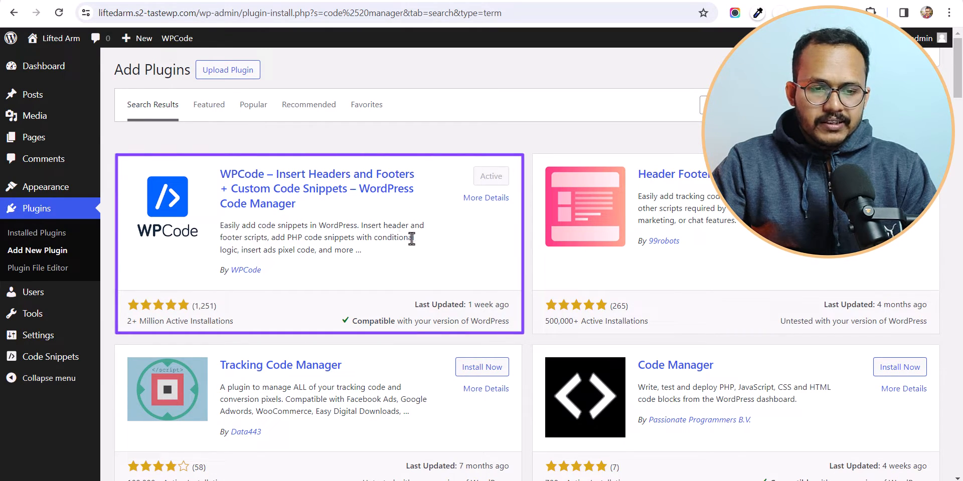
{"action": "mouse_move", "coordinate": [457, 207]}
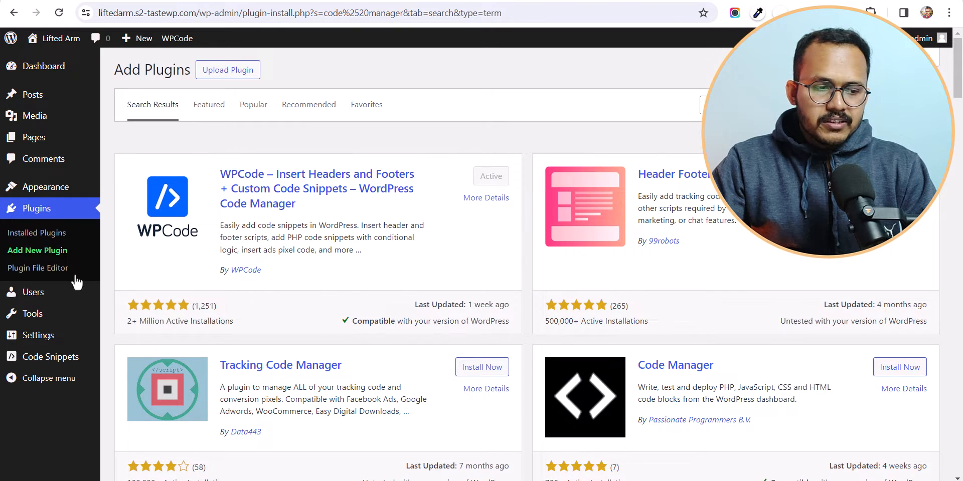
{"action": "left_click", "coordinate": [51, 357]}
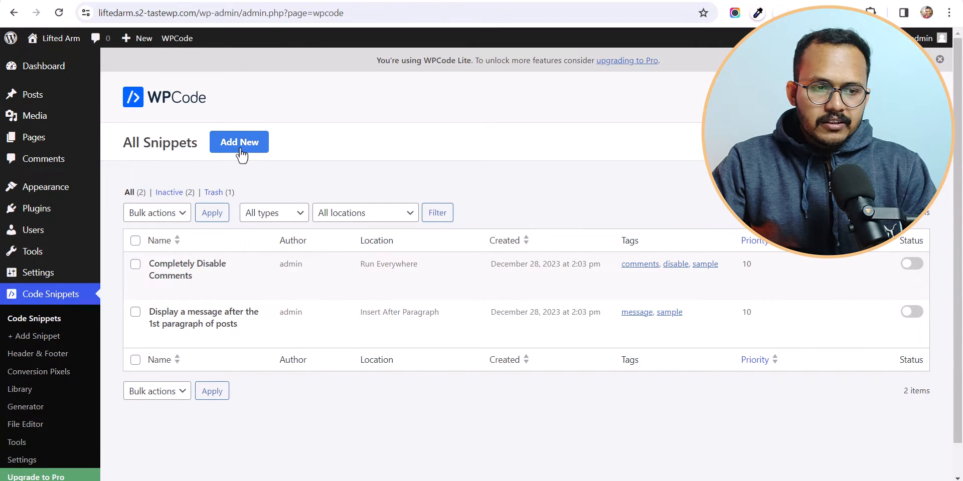
Add a new custom snippet titled 'disable dash icons' with the dequeue code
{"action": "left_click", "coordinate": [238, 142]}
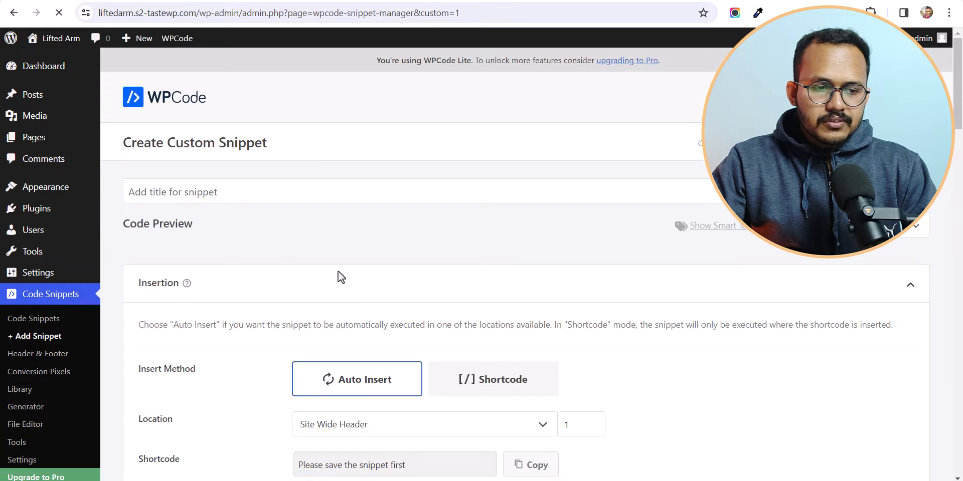
{"action": "type", "text": "dis"}
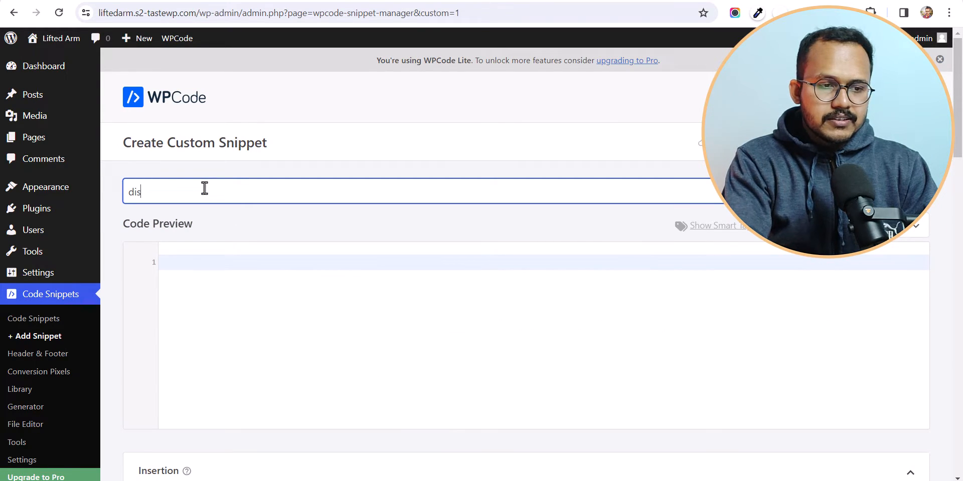
{"action": "type", "text": "able da"}
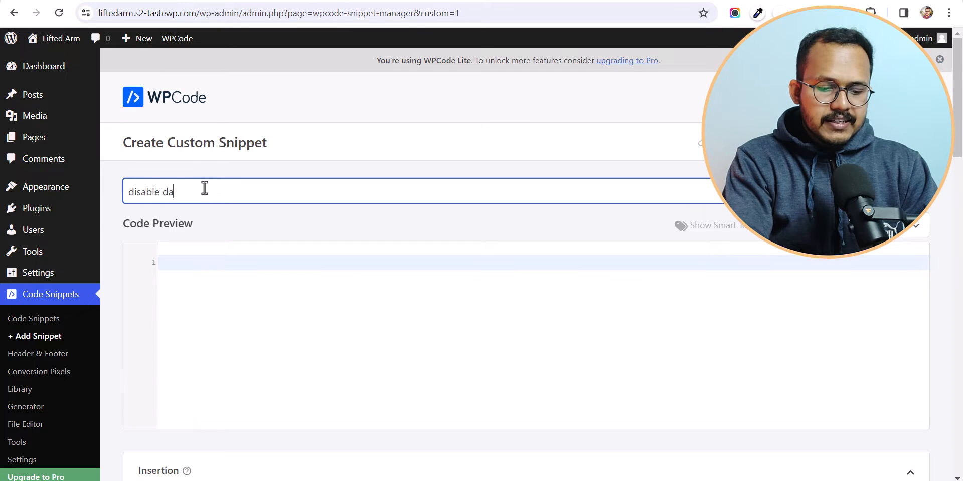
{"action": "type", "text": "sh icons"}
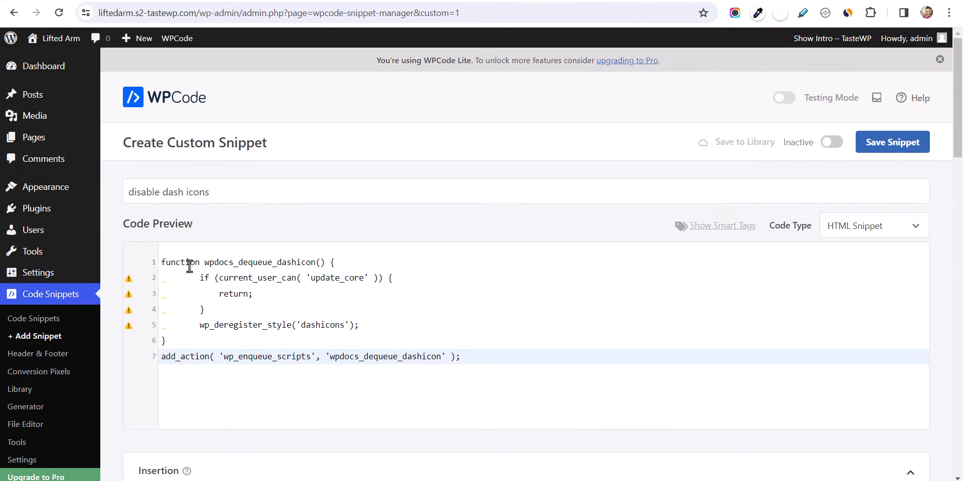
Set the snippet's code type to PHP Snippet, activate it, and save
{"action": "left_click", "coordinate": [872, 225]}
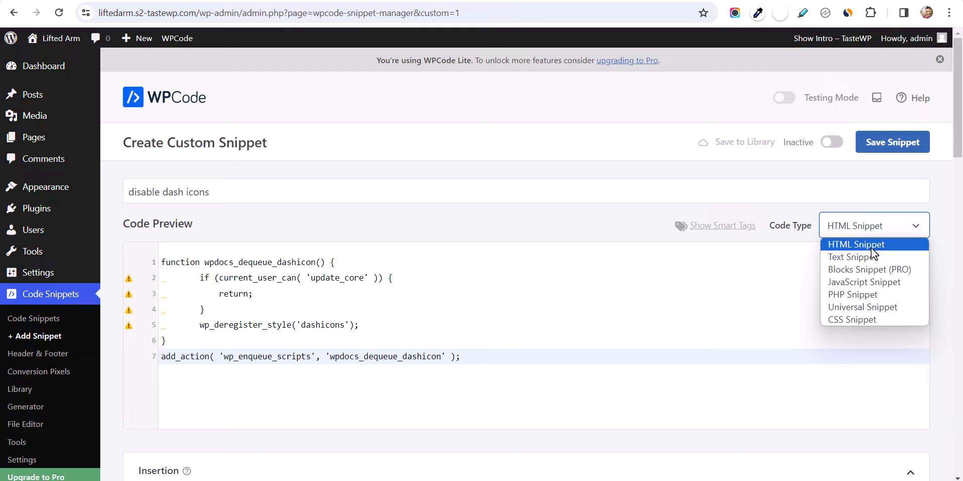
{"action": "left_click", "coordinate": [852, 295]}
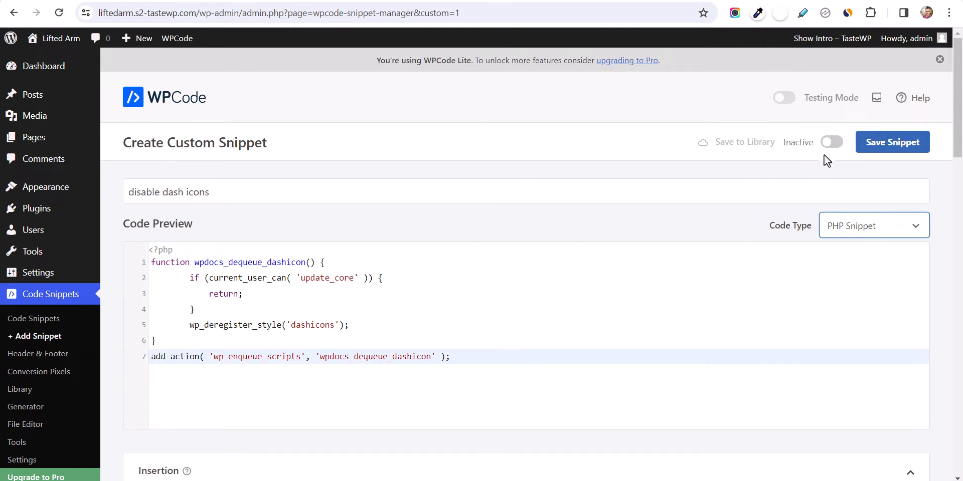
{"action": "left_click", "coordinate": [893, 142]}
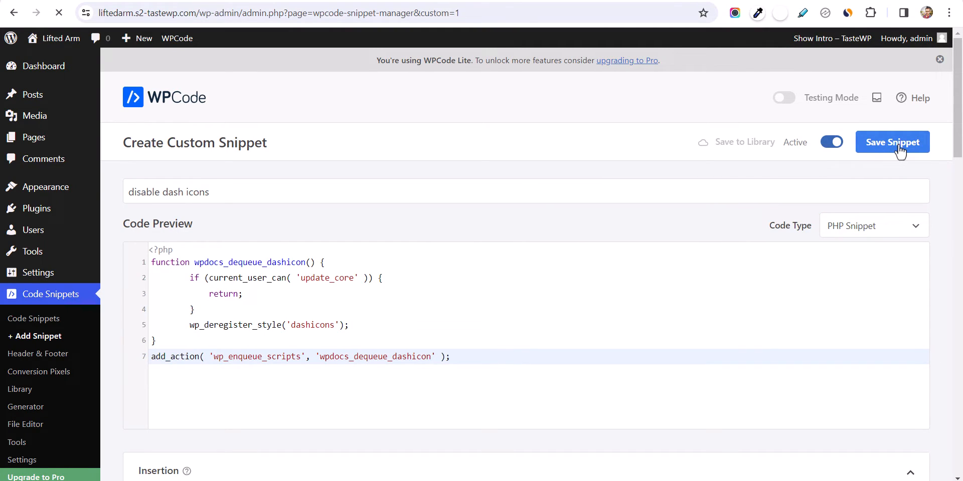
{"action": "left_click", "coordinate": [891, 142]}
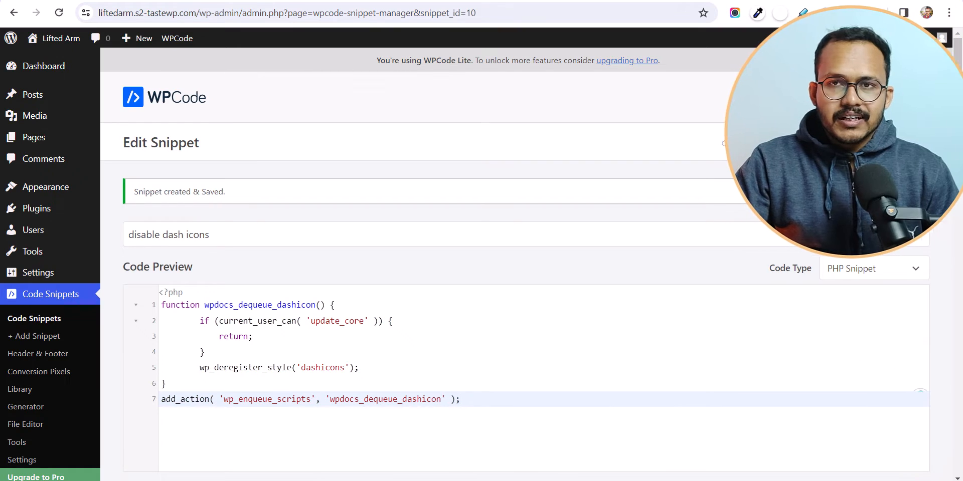
{"action": "mouse_move", "coordinate": [623, 142]}
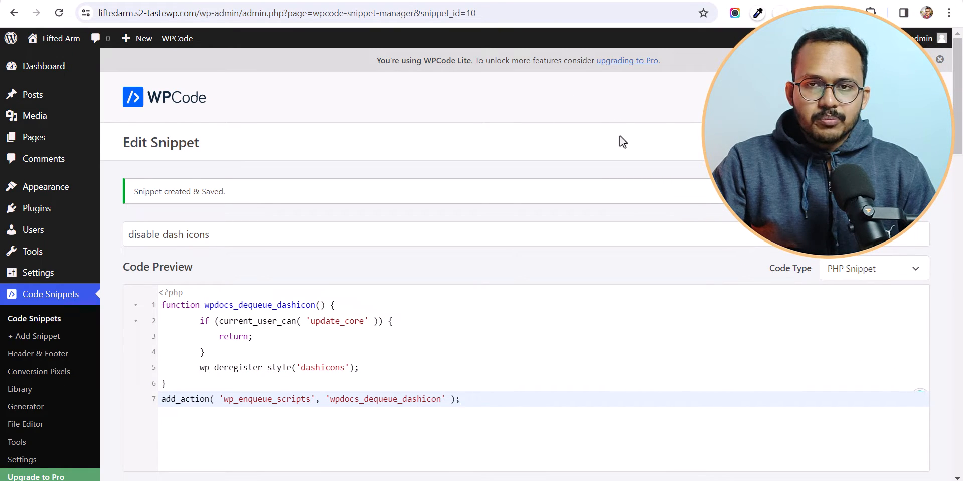